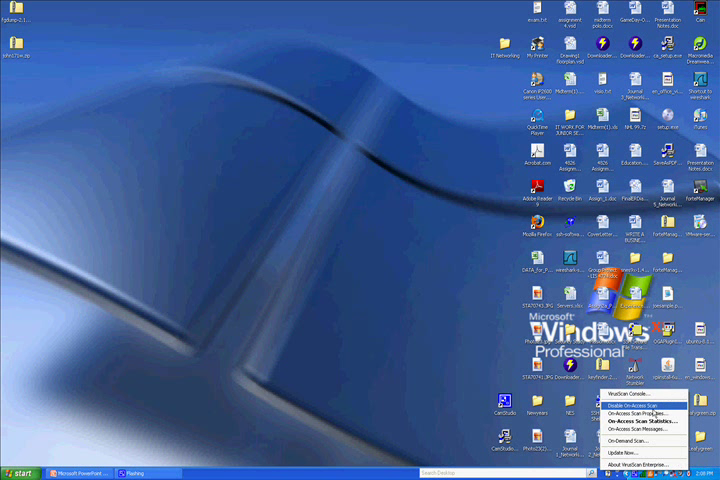
- Disable VirusScan on-access scanning from the system tray menu
click(640, 401)
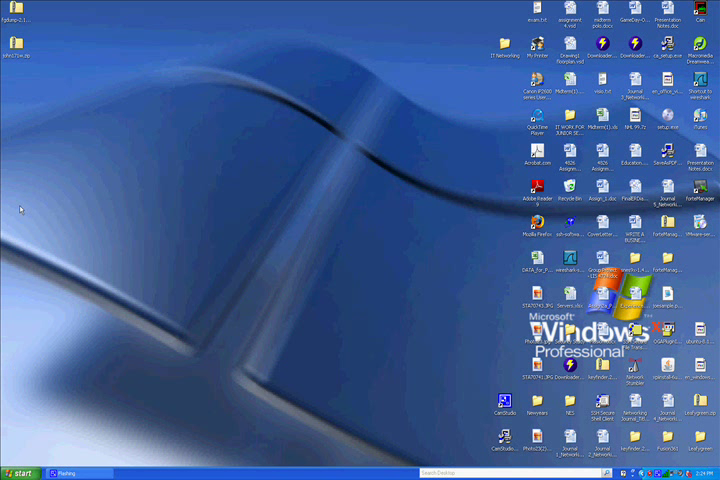
- Extract the fgdump zip into the proposed fgdump-2.1.0 folder on the Desktop and show the files
right_click(15, 14)
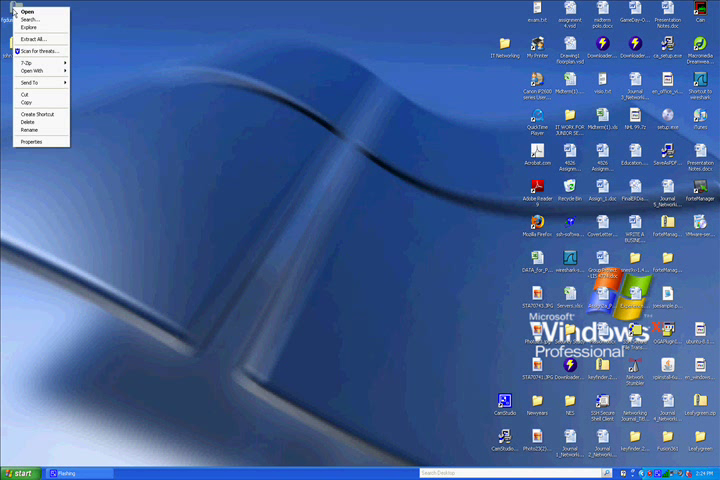
click(35, 40)
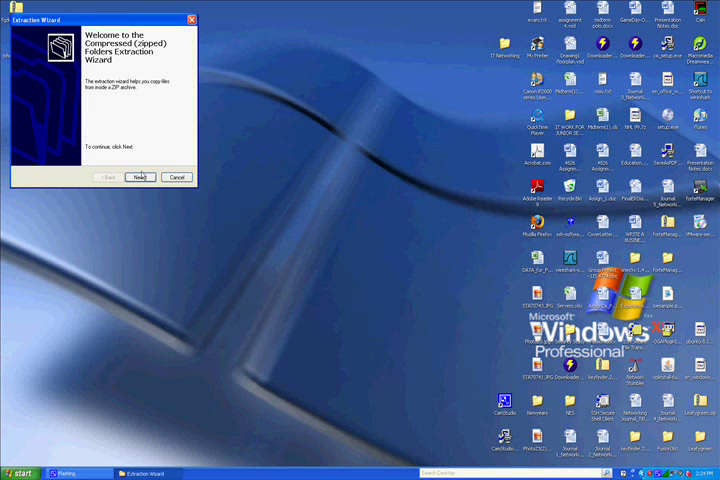
click(139, 177)
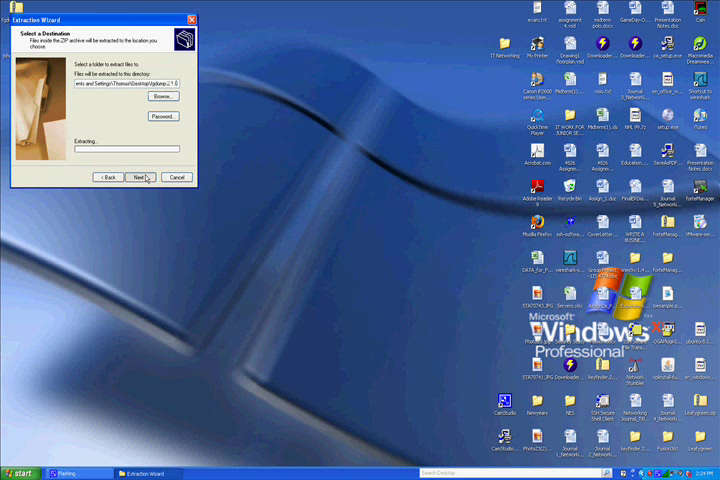
click(141, 177)
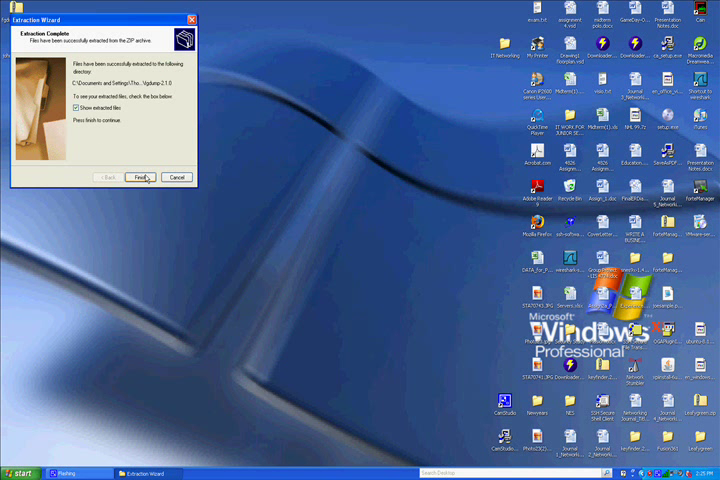
click(143, 177)
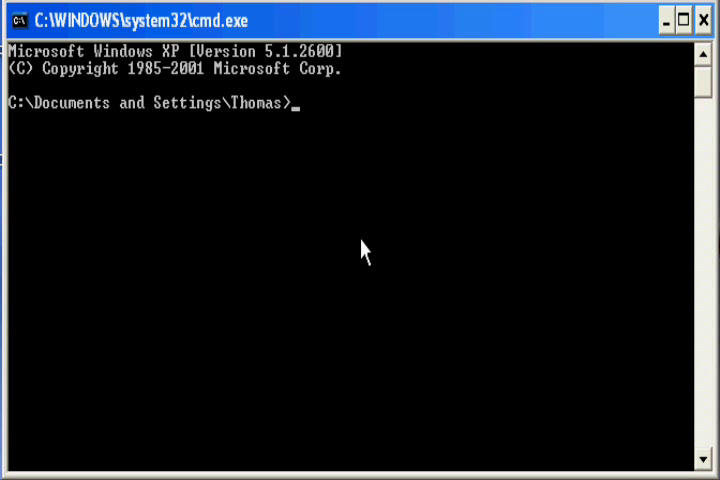
- Change directory into Desktop and then into fgdump-2.1.0
text(cd)
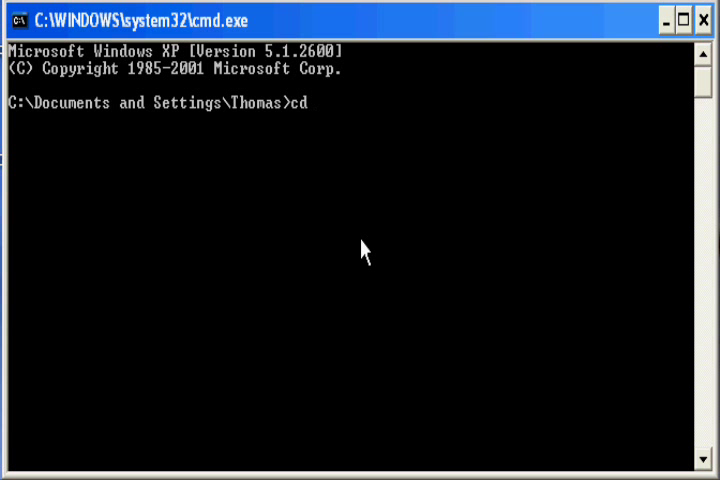
text(Desktop)
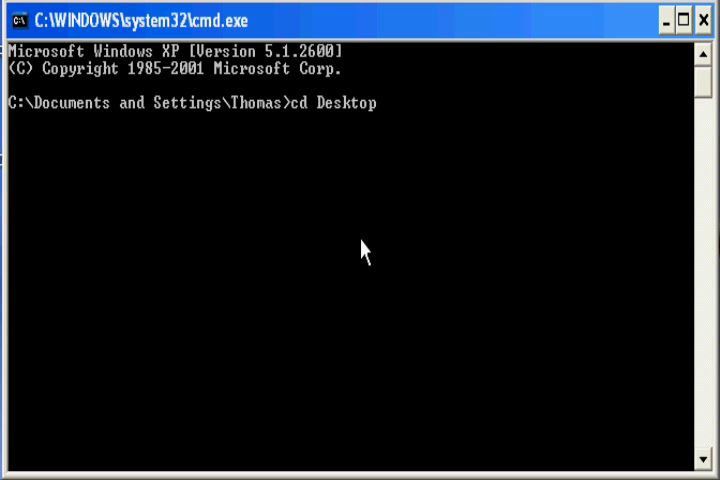
key(Return)
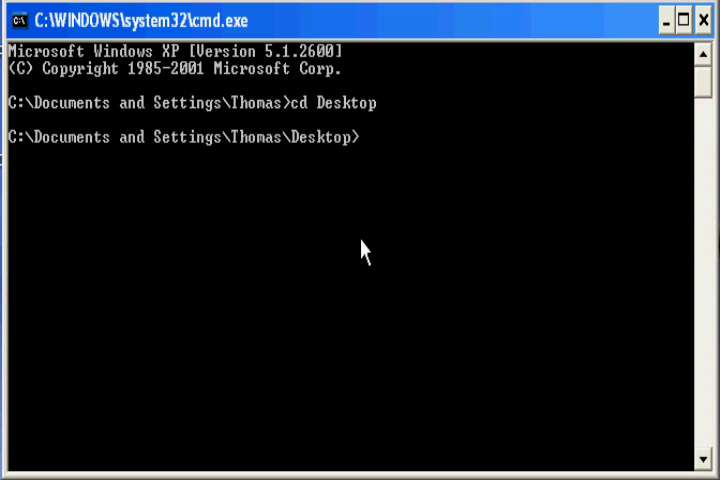
text(cd)
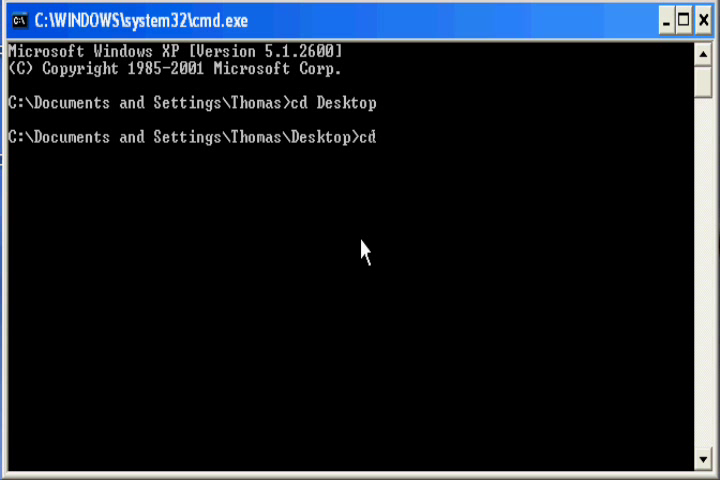
text(fgdump-2.1.0)
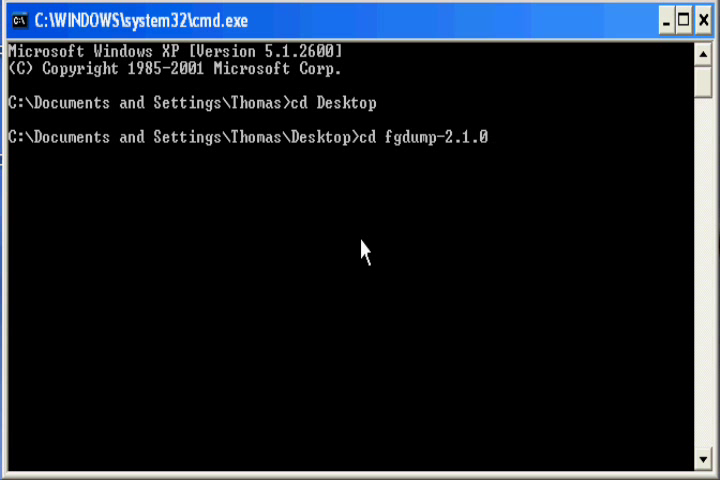
key(Return)
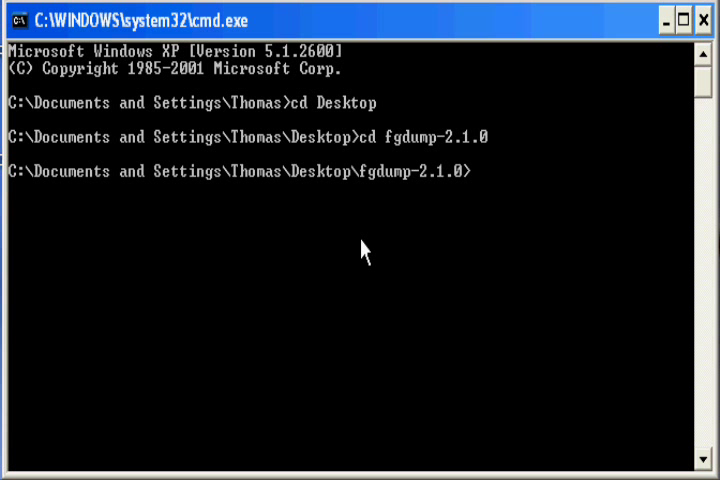
- Move toward Release and enter the fgdump.exe -c command to dump local password hashes
text(cd Release)
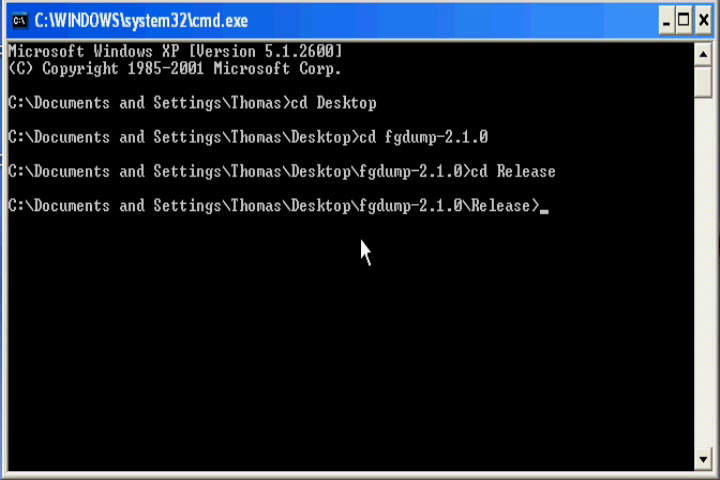
text(fgdump.exe)
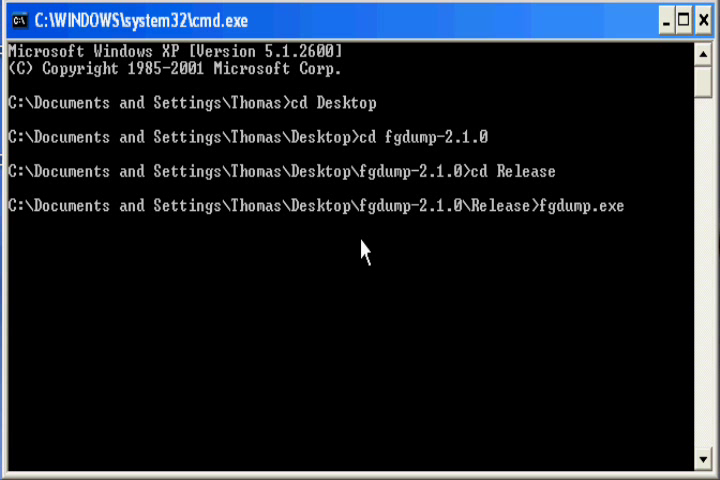
text(-c)
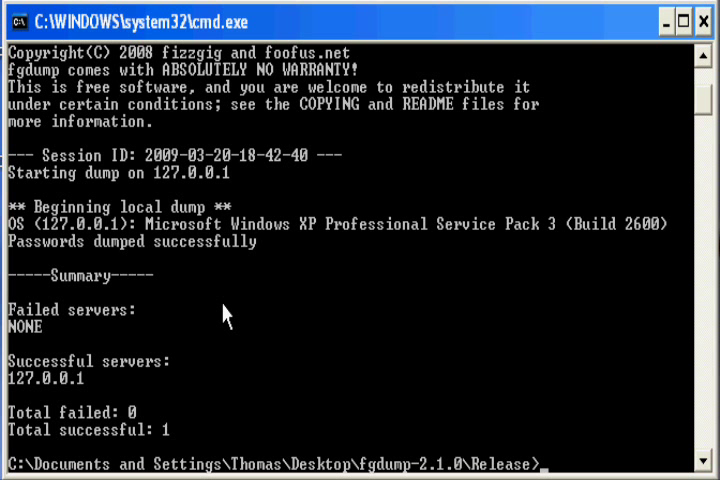
mouse_move(213, 318)
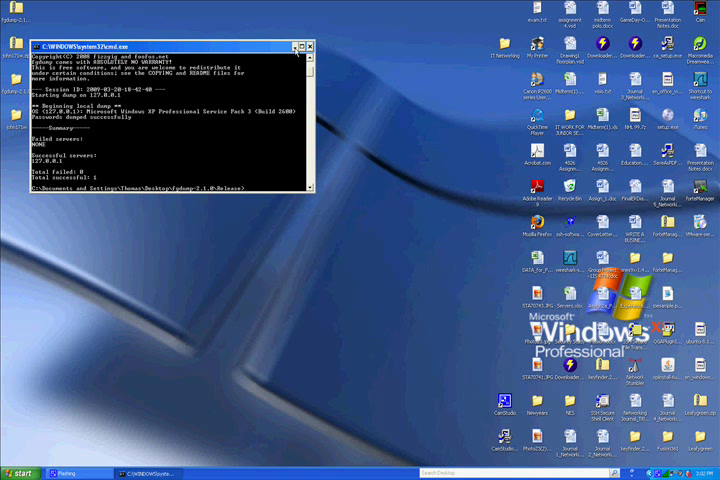
- Copy 127.0.0.1.pwdump from the fgdump-2.1.0\Release folder
click(300, 47)
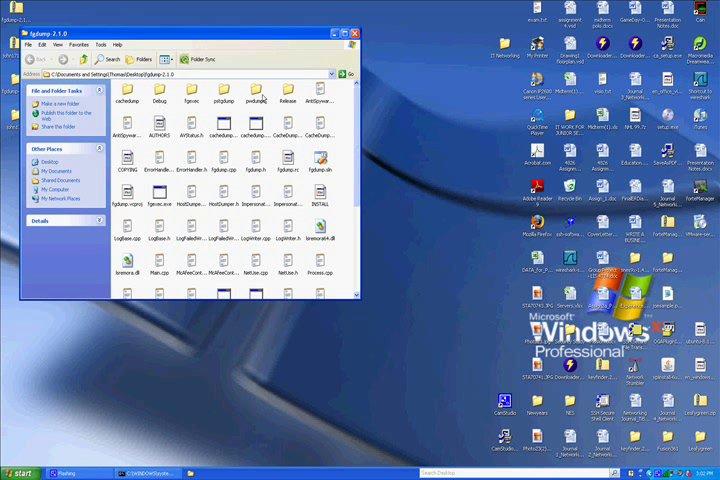
double_click(292, 103)
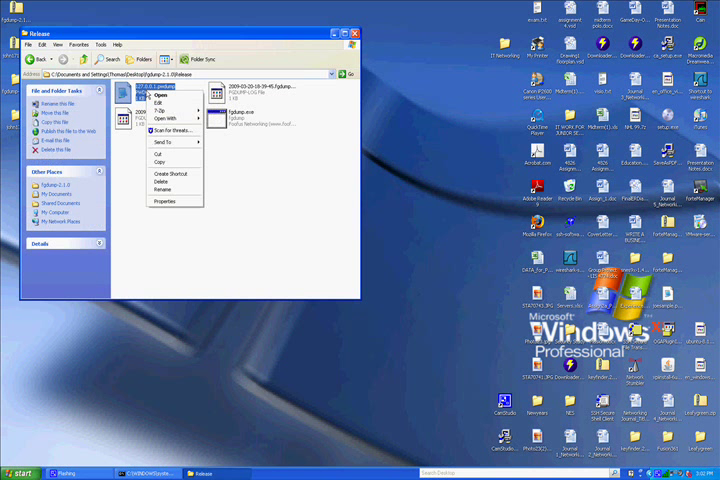
click(162, 162)
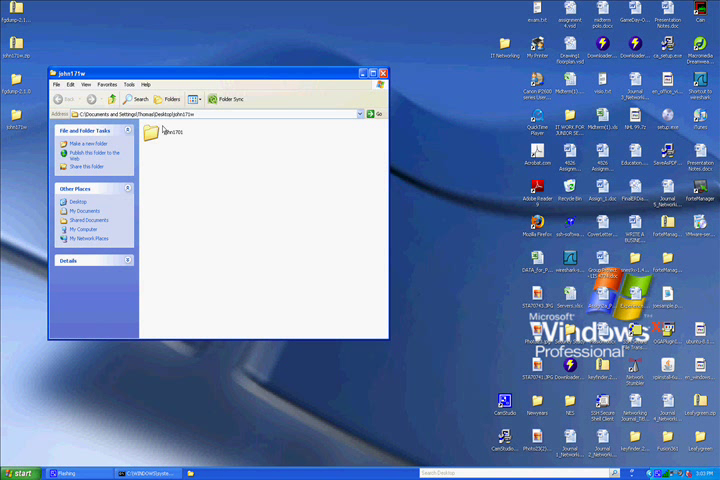
- Paste it into john1701\run, replacing the existing pwdump file
double_click(166, 137)
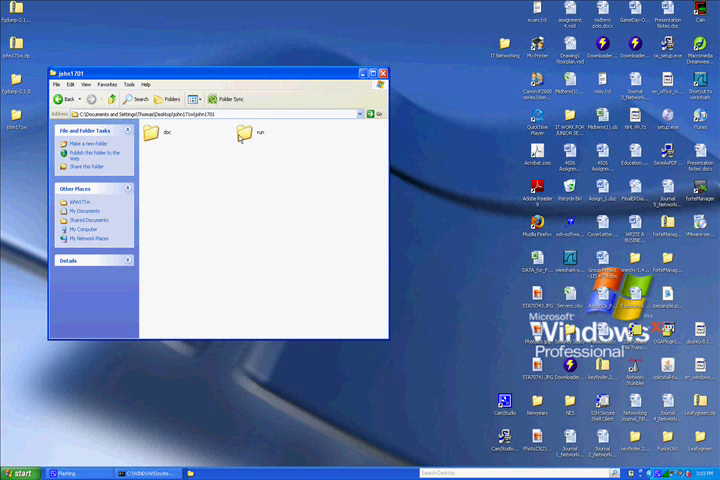
double_click(245, 135)
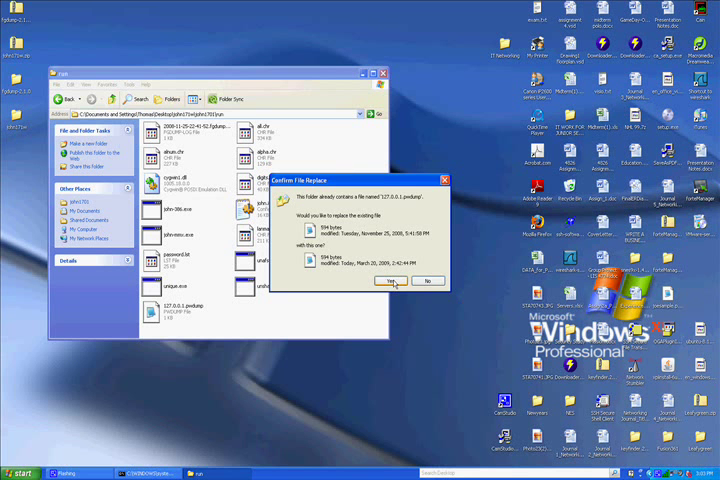
click(401, 280)
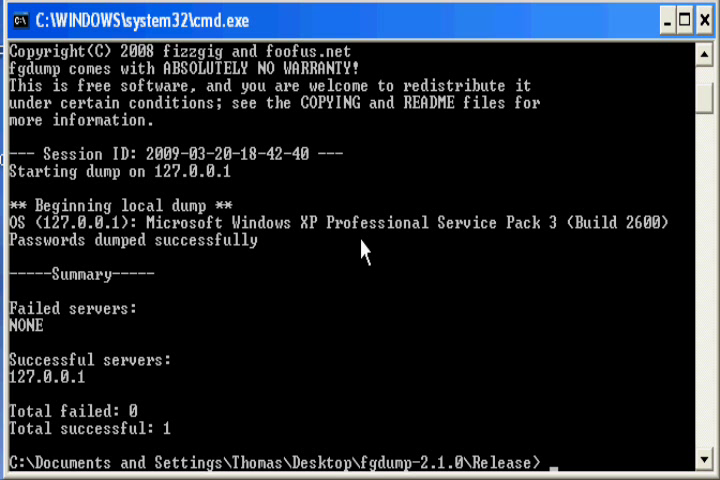
- Navigate up with cd .. then into john171w, john1701 and toward the run folder
text(cd)
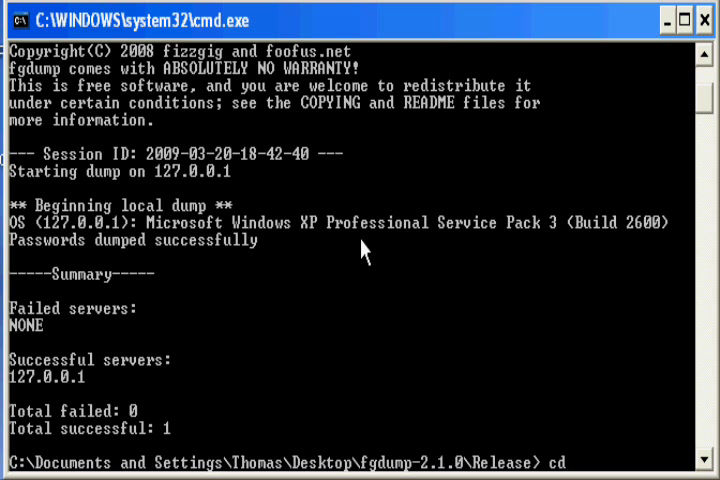
text(..)
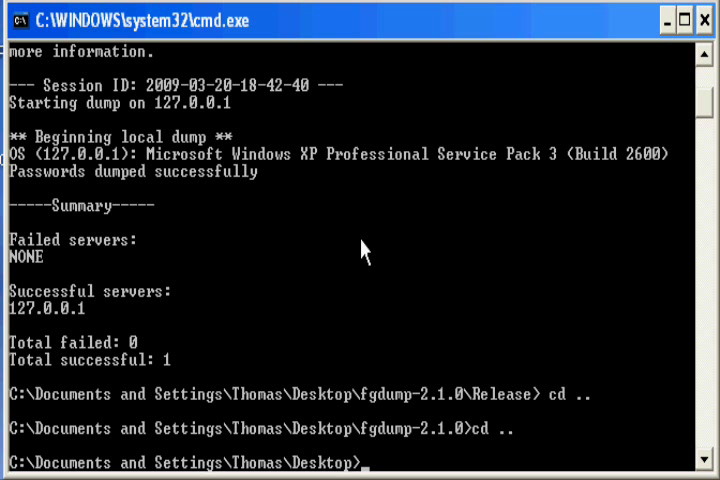
text(cd john171w)
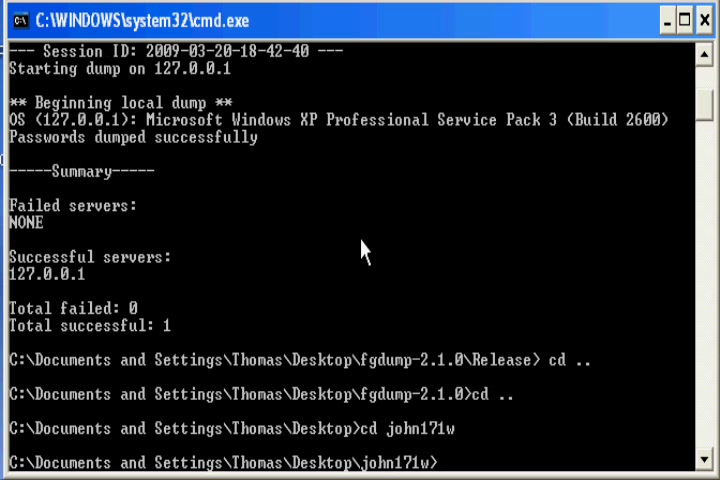
text(cd)
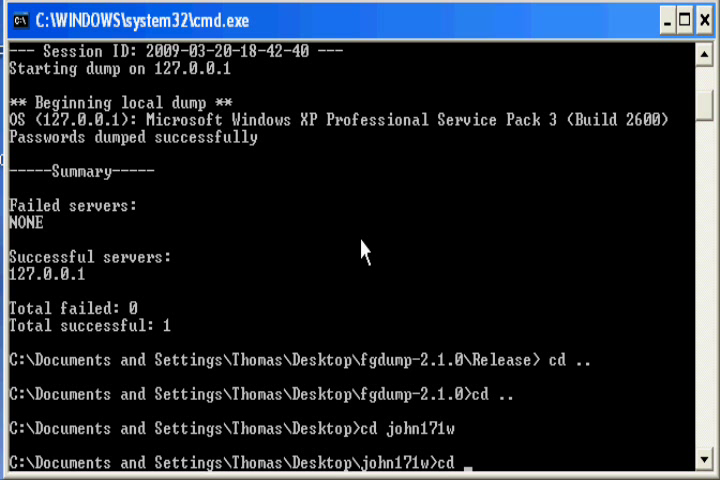
text(cd john1701)
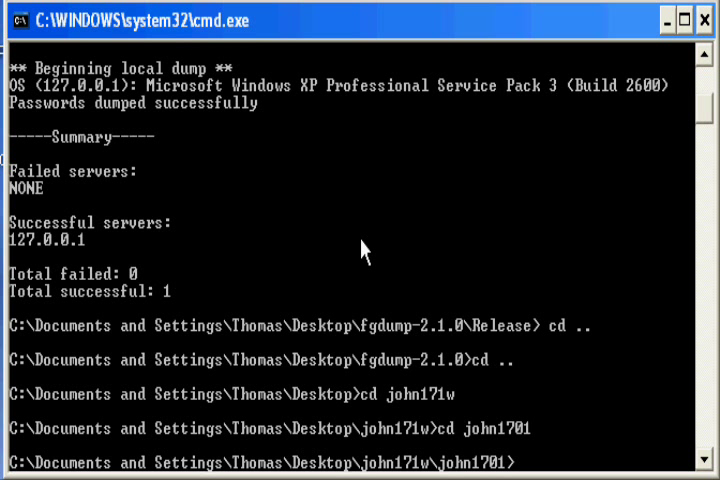
text(cd run)
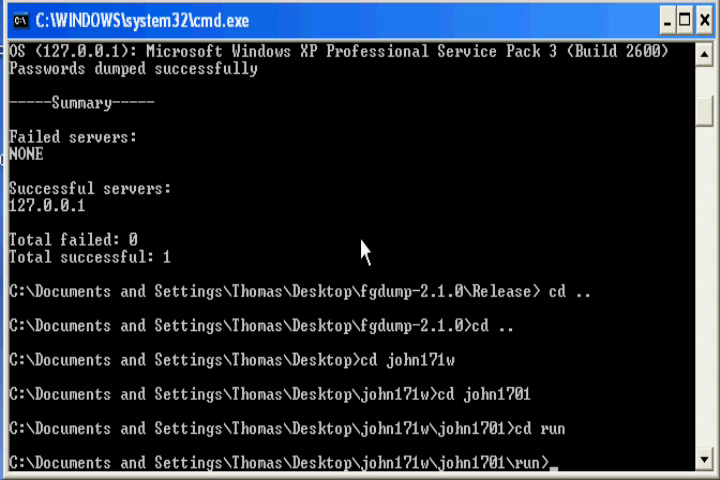
- Begin the john-386.exe command on the pwdump file at the run prompt
text(john)
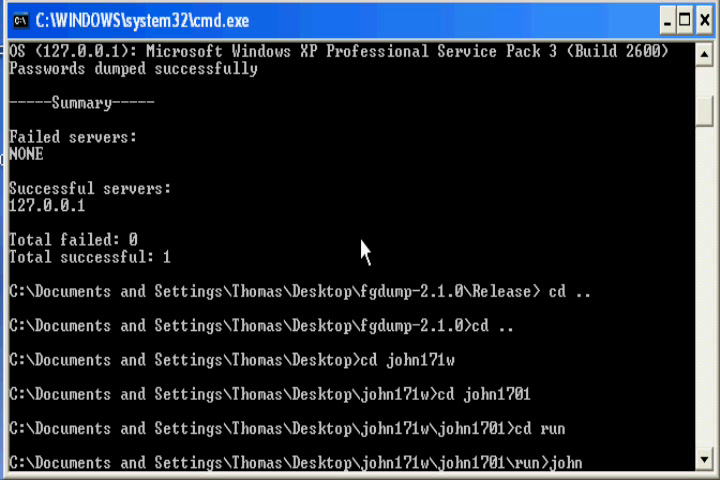
text(-386.exe)
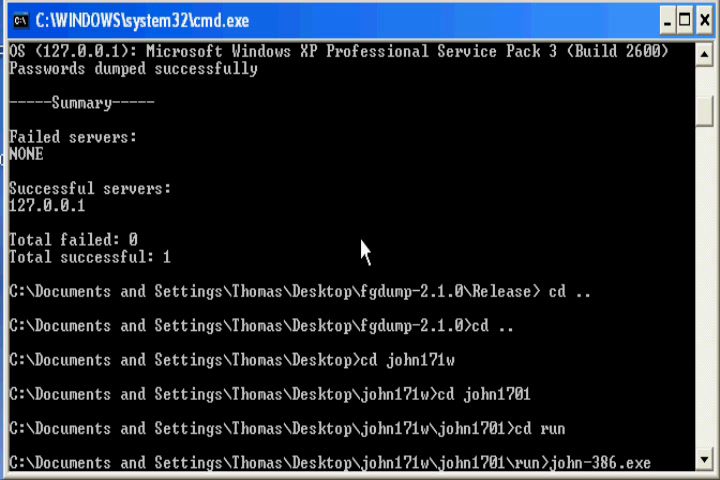